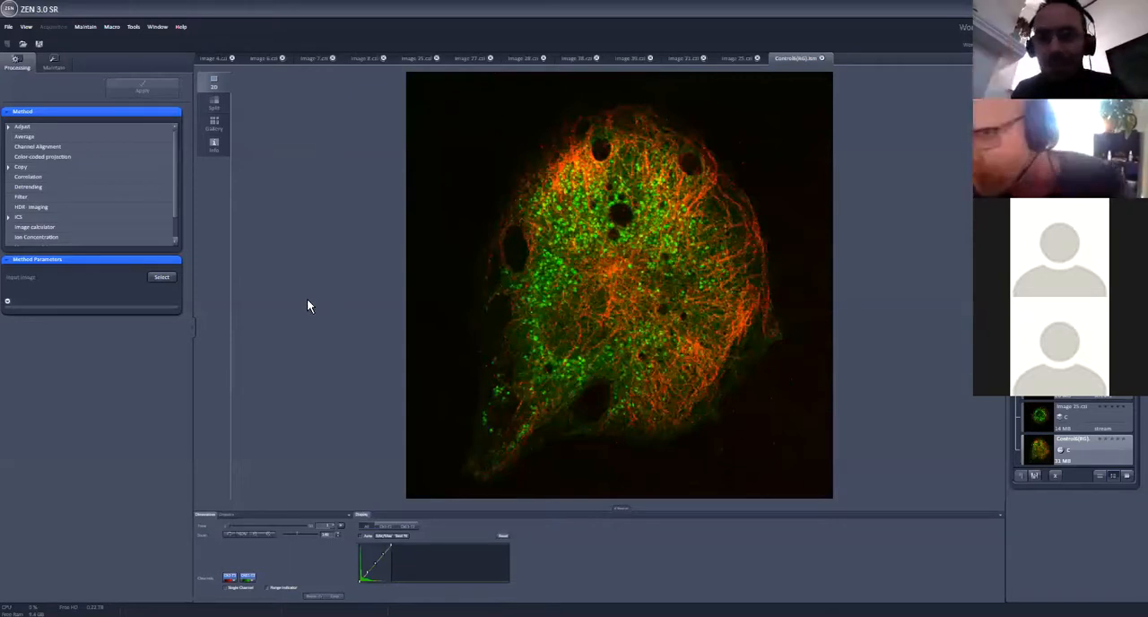
mouse_move(287, 296)
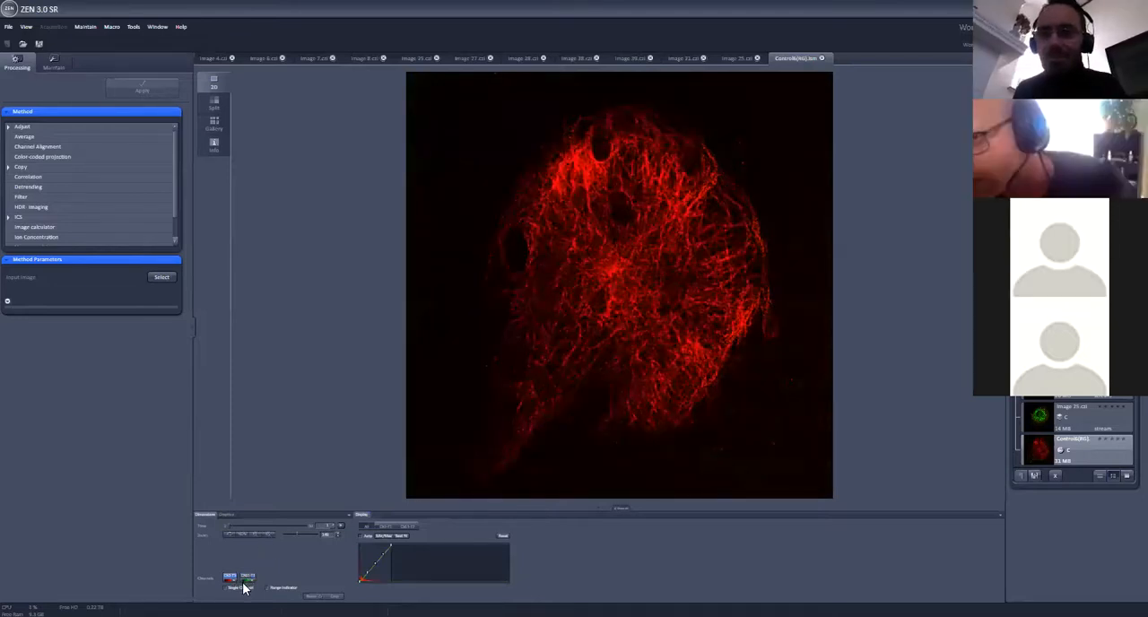
Isolate the green autophagosome channel, then restore the red and green merged overlay.
click(247, 574)
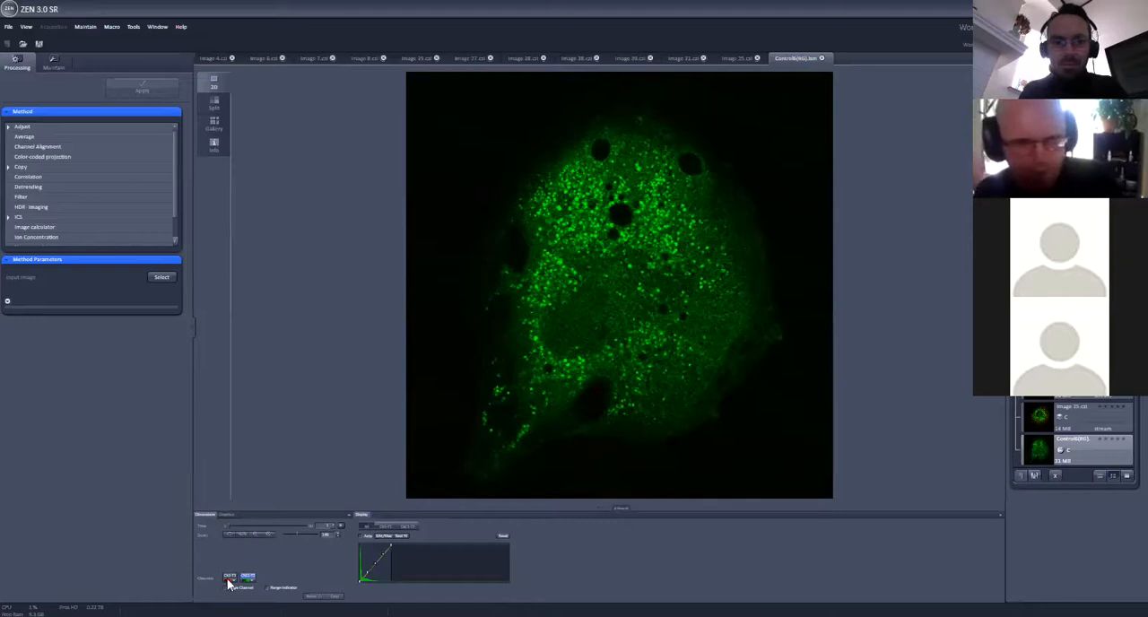
click(238, 578)
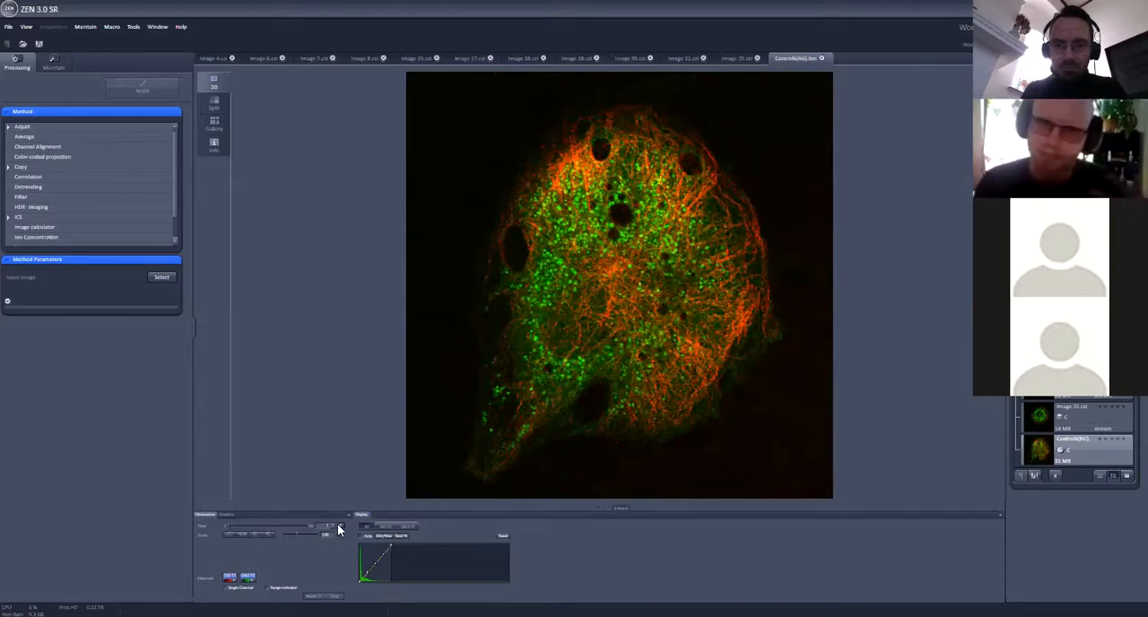
mouse_move(269, 466)
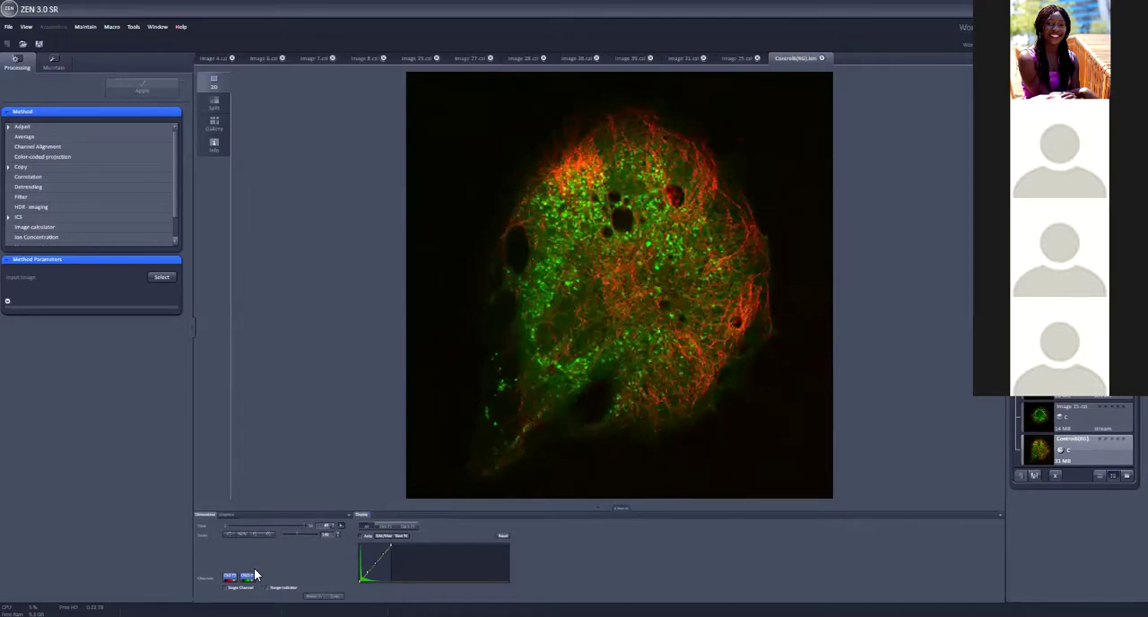
click(230, 576)
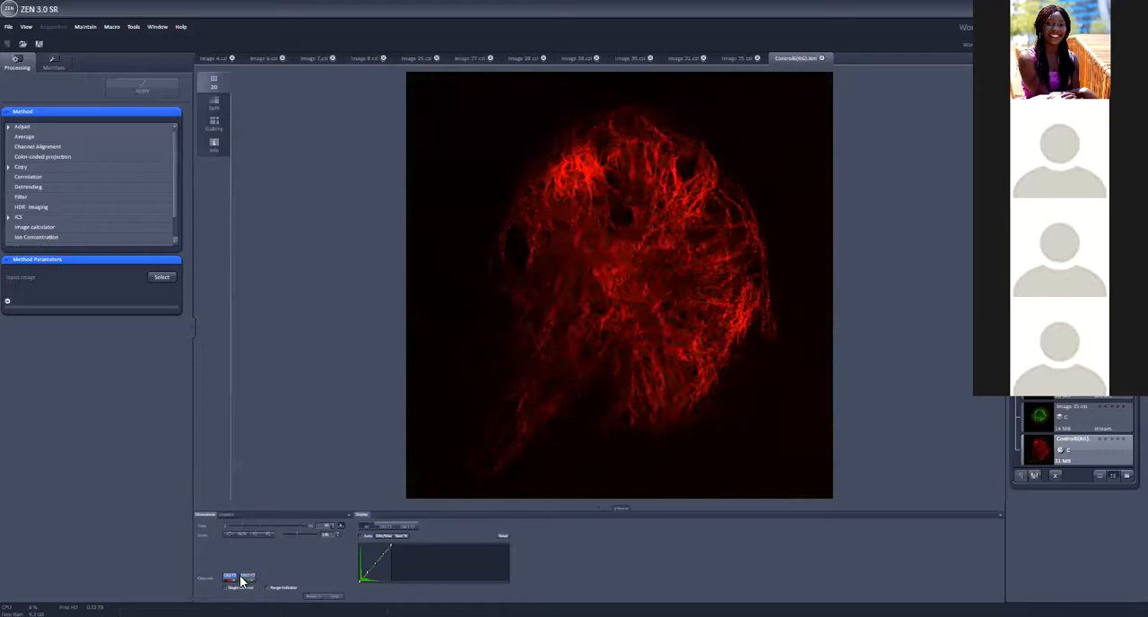
click(240, 581)
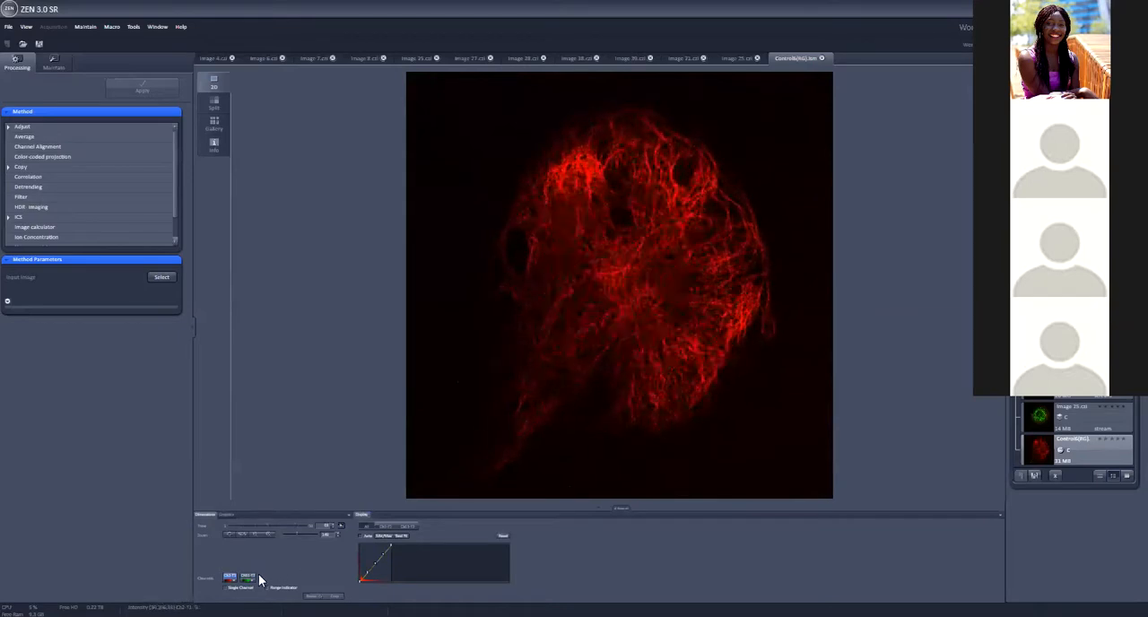
click(247, 578)
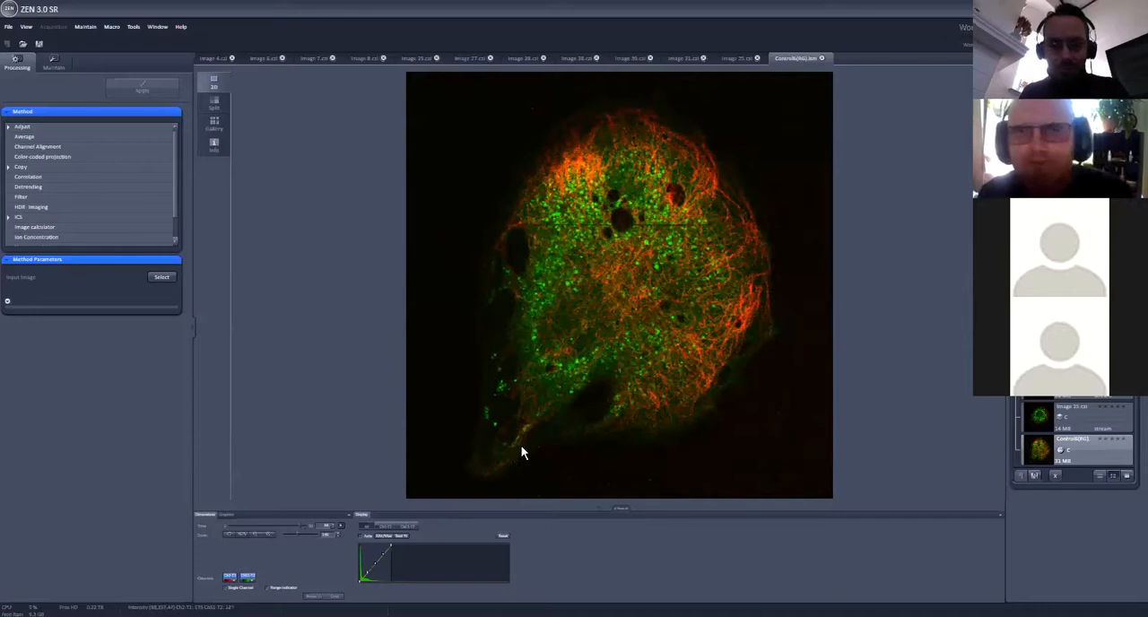
mouse_move(607, 233)
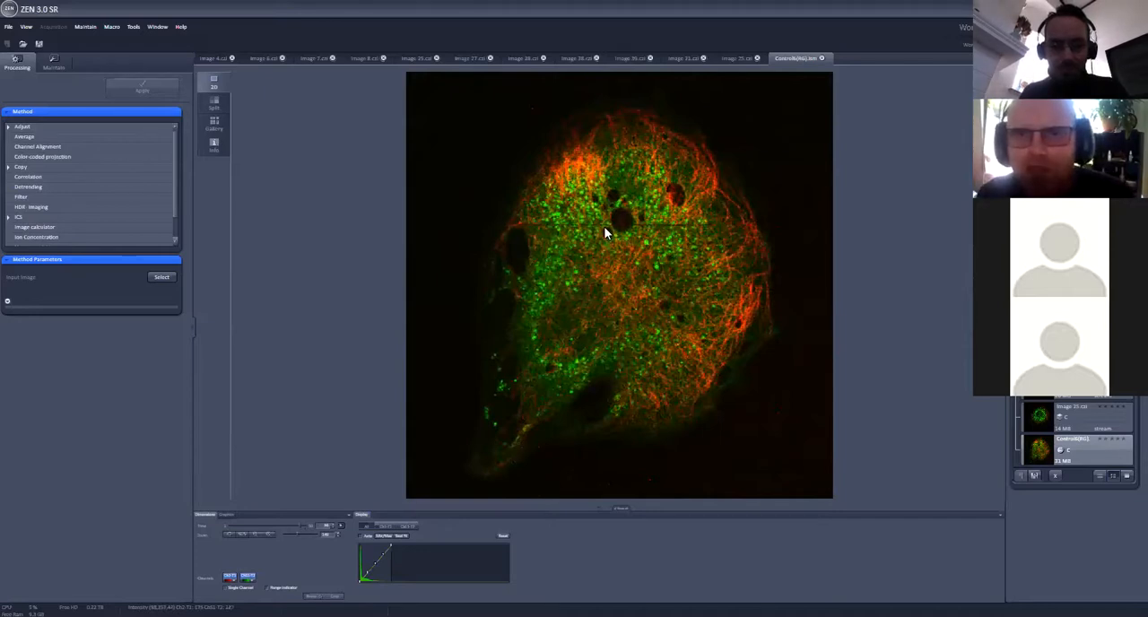
mouse_move(675, 262)
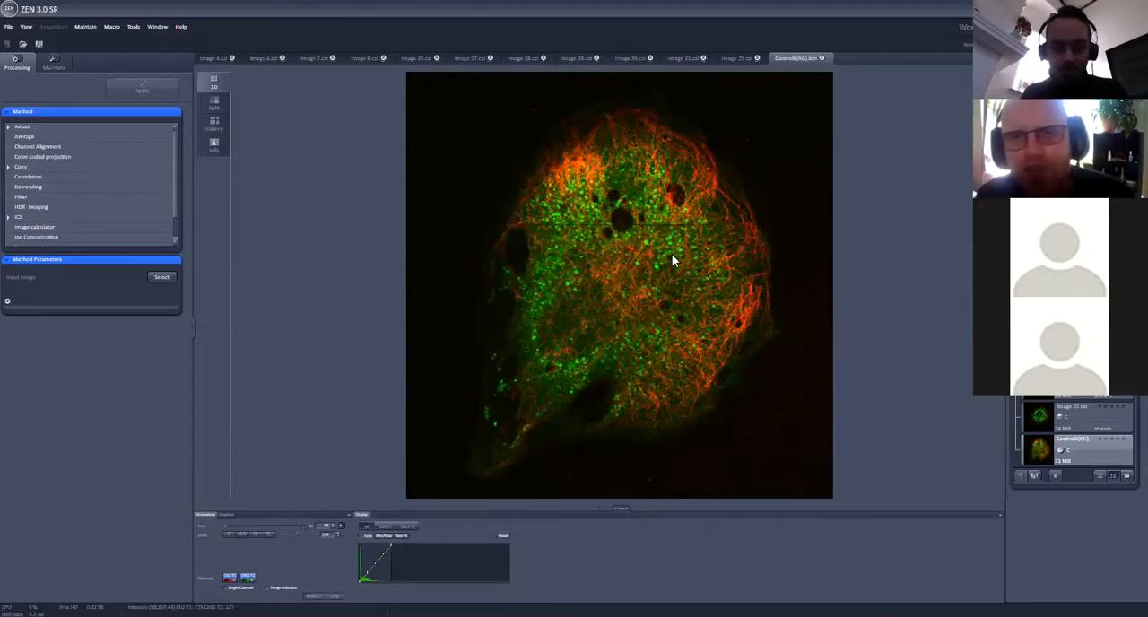
mouse_move(571, 242)
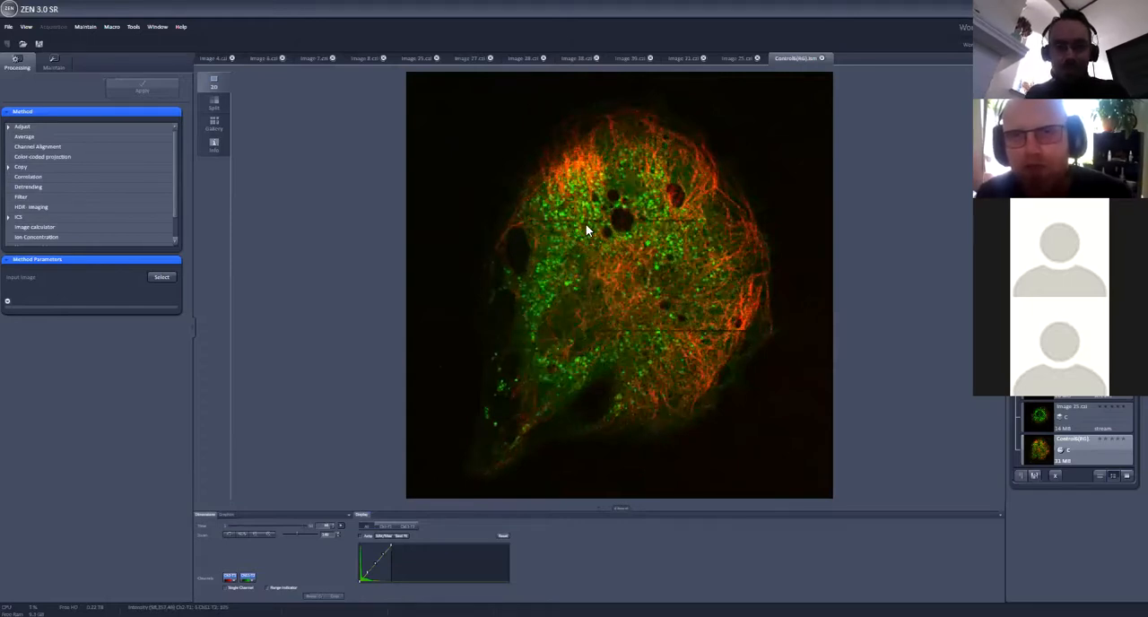
mouse_move(735, 254)
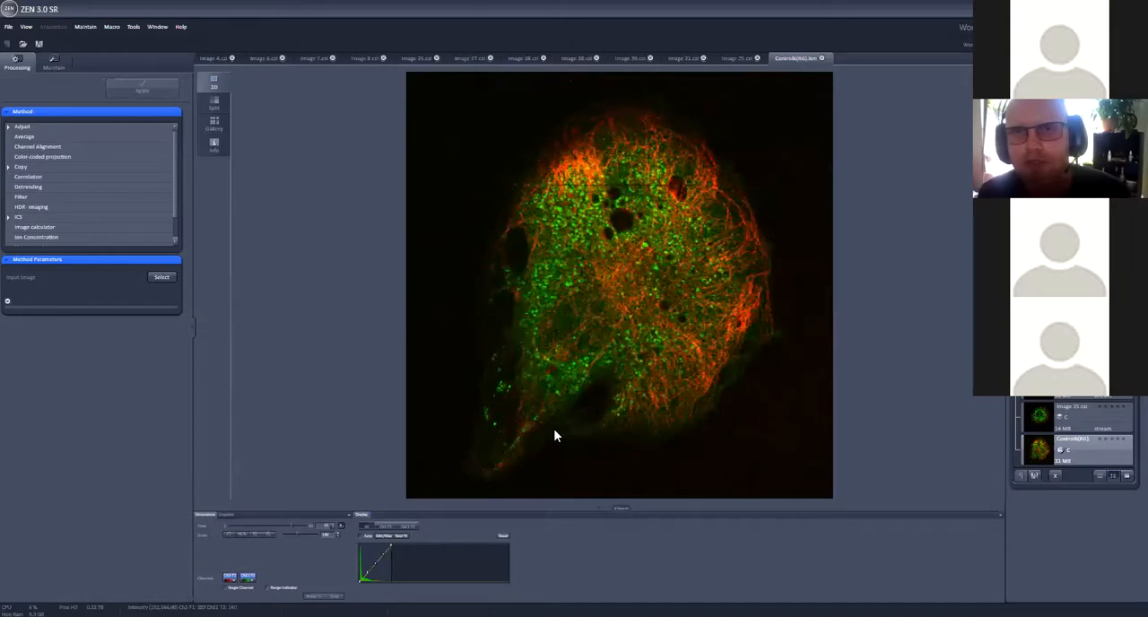
Switch to the round patterned cell image with red tubulin network and green inner signal.
click(632, 57)
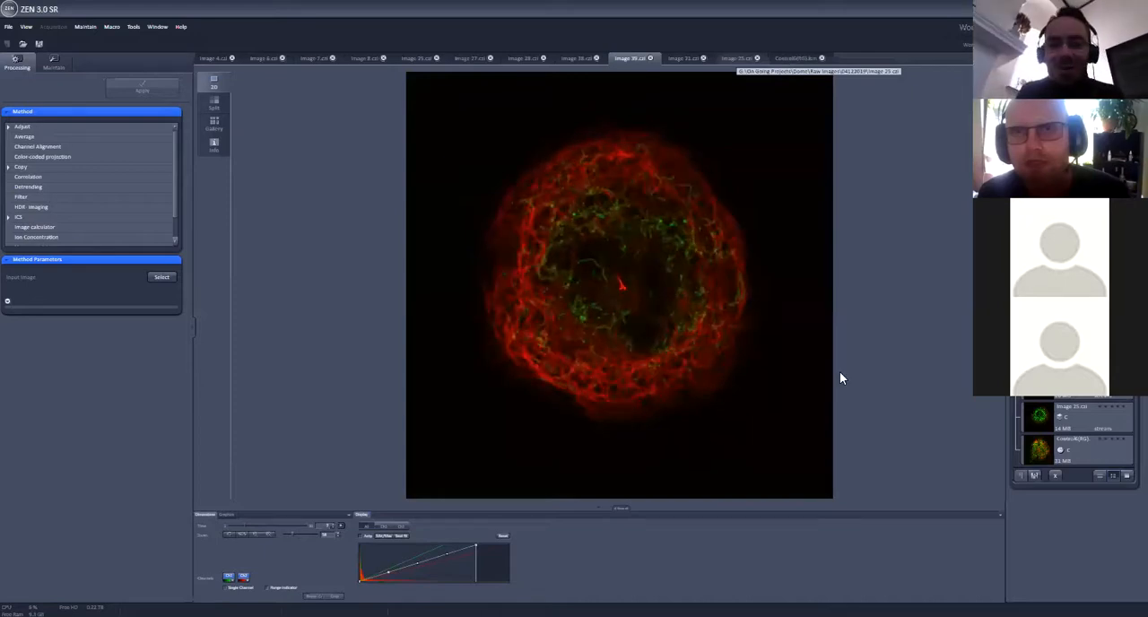
Switch back to the MEF cell time-lapse showing red tubulin and green autophagosomes merged.
click(797, 58)
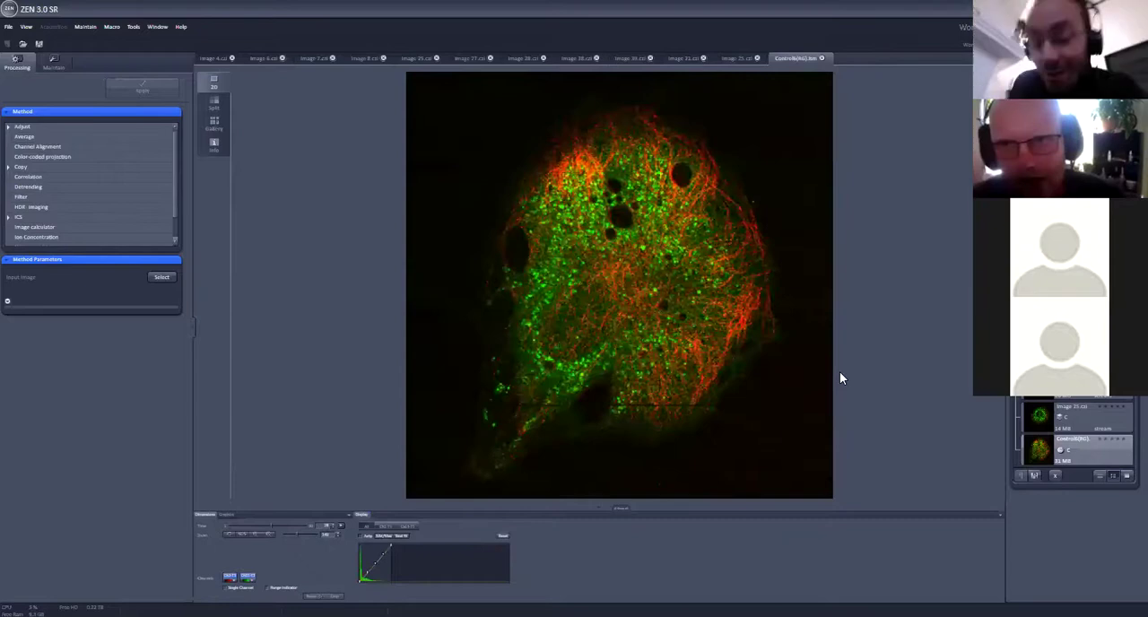
mouse_move(841, 216)
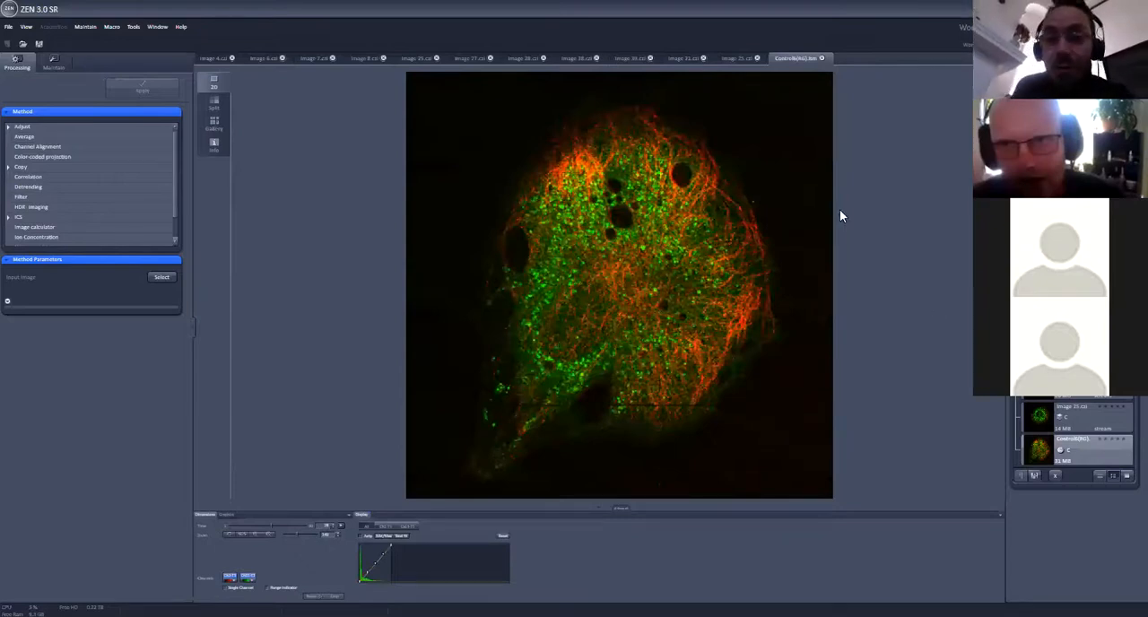
mouse_move(879, 319)
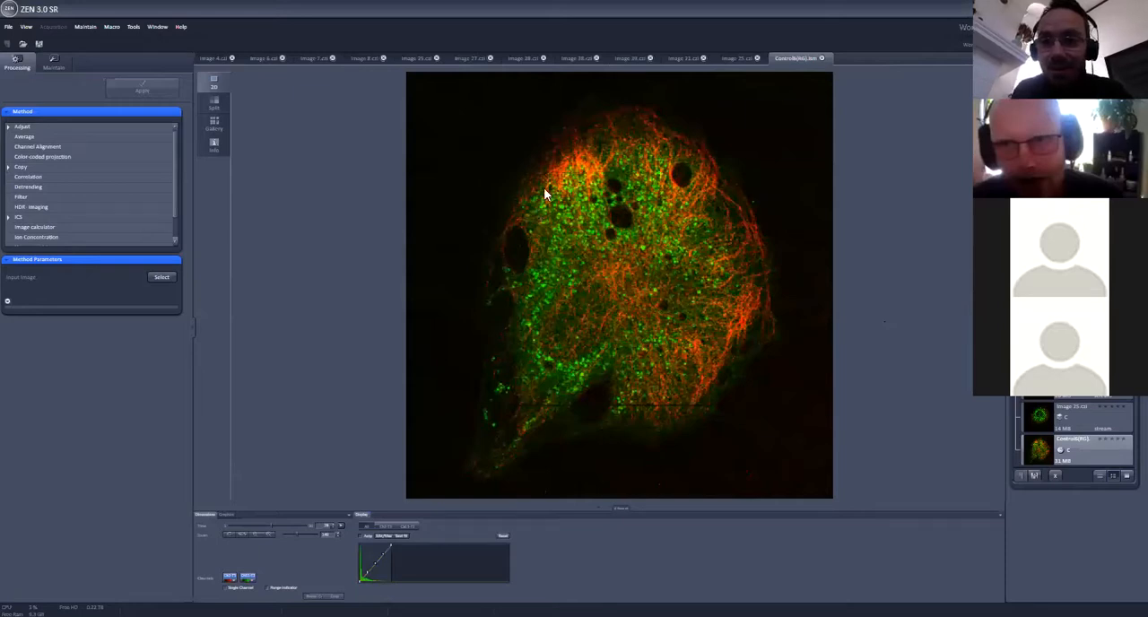
mouse_move(373, 501)
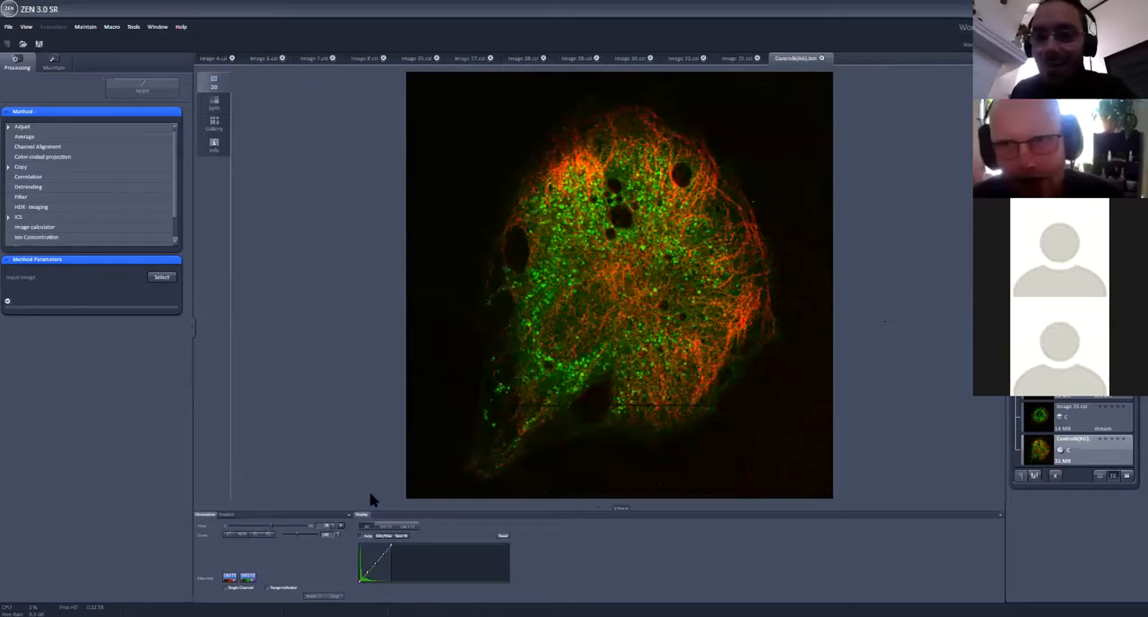
mouse_move(563, 288)
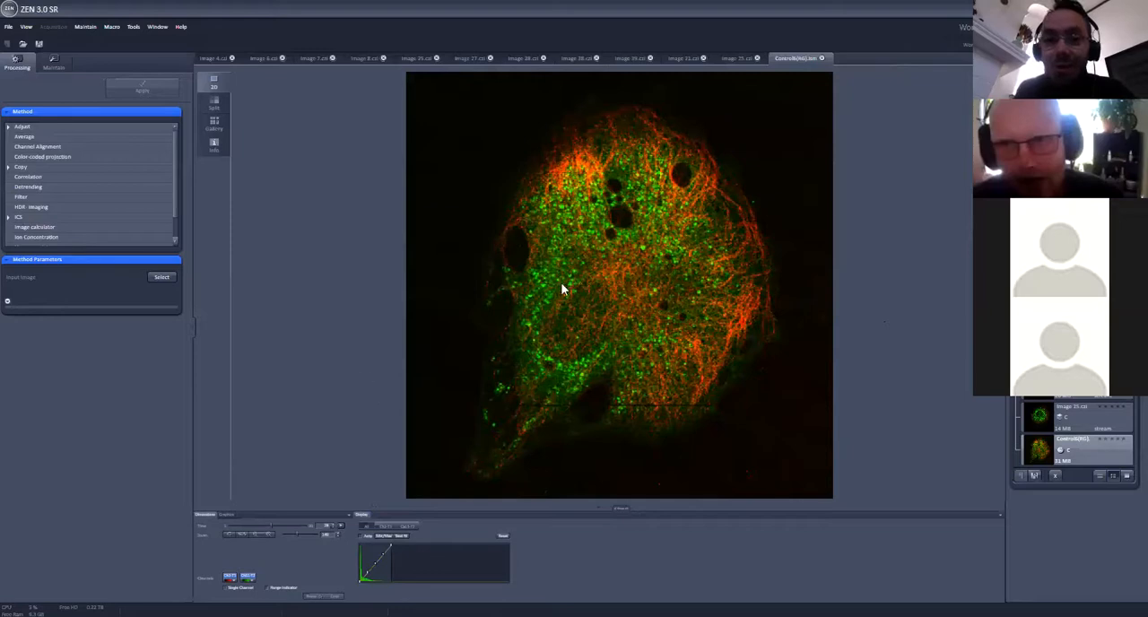
mouse_move(398, 162)
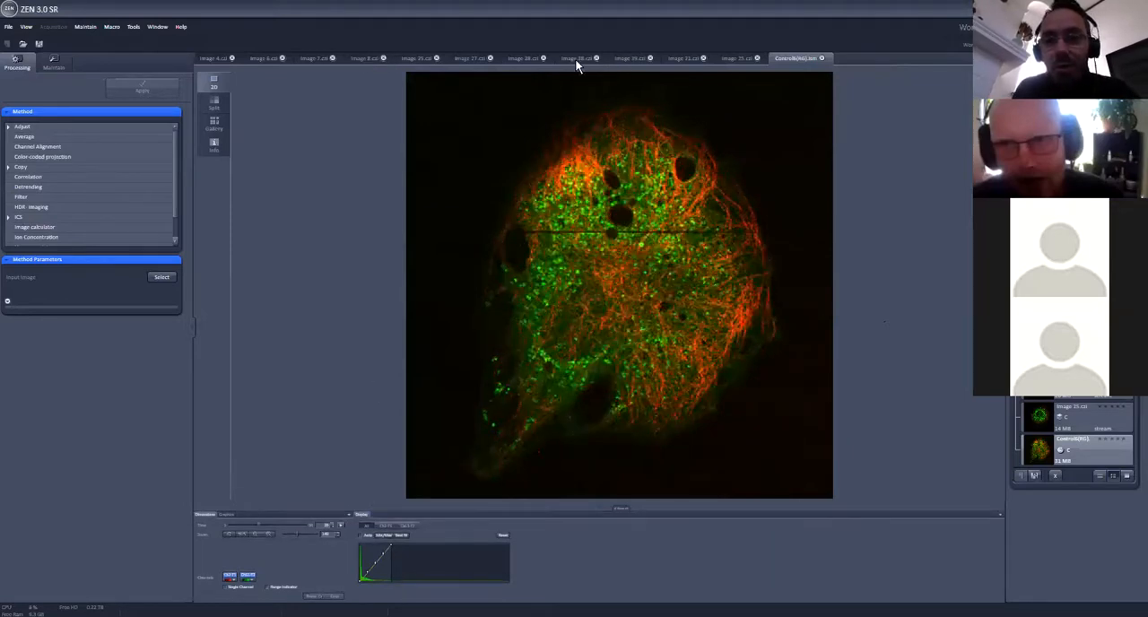
Return to the round patterned cell image with its red outer network and green structures.
click(631, 57)
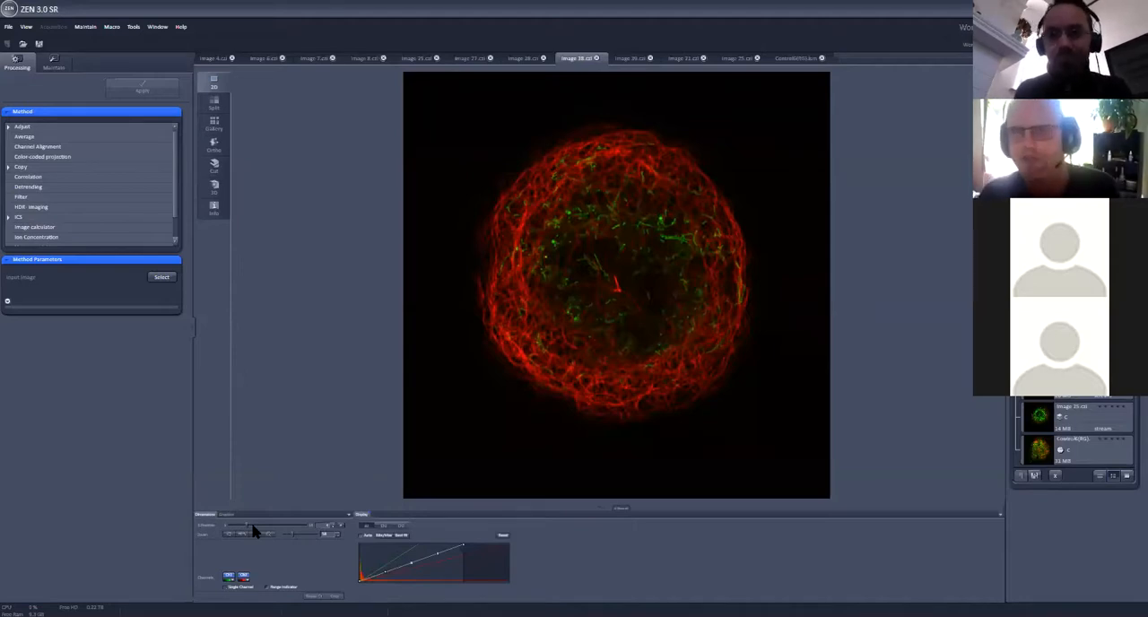
mouse_move(262, 79)
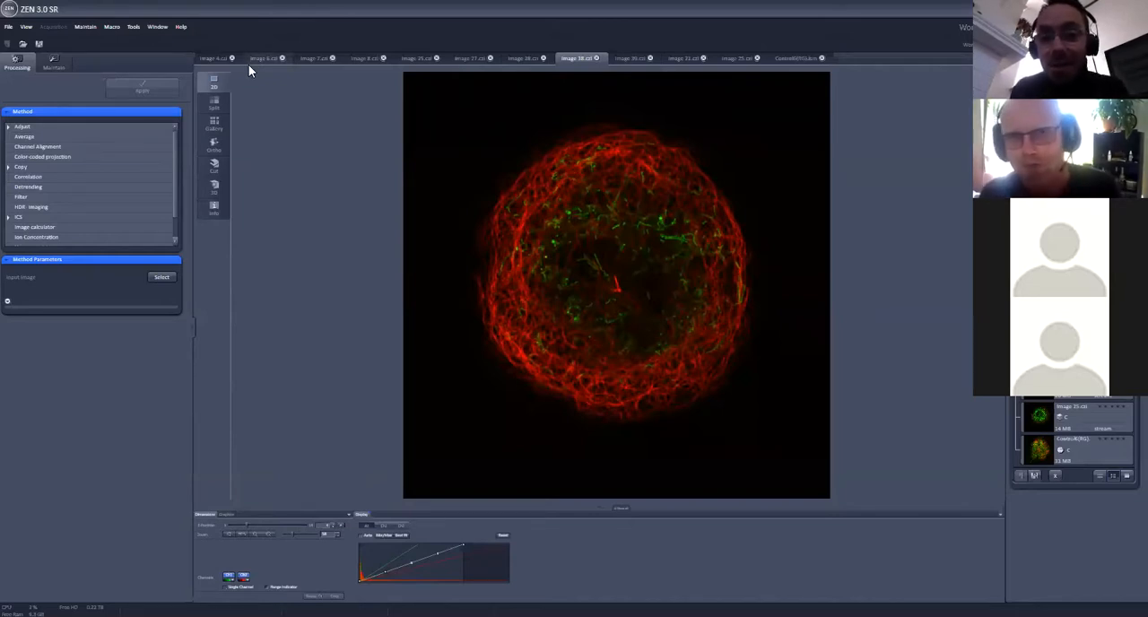
mouse_move(276, 172)
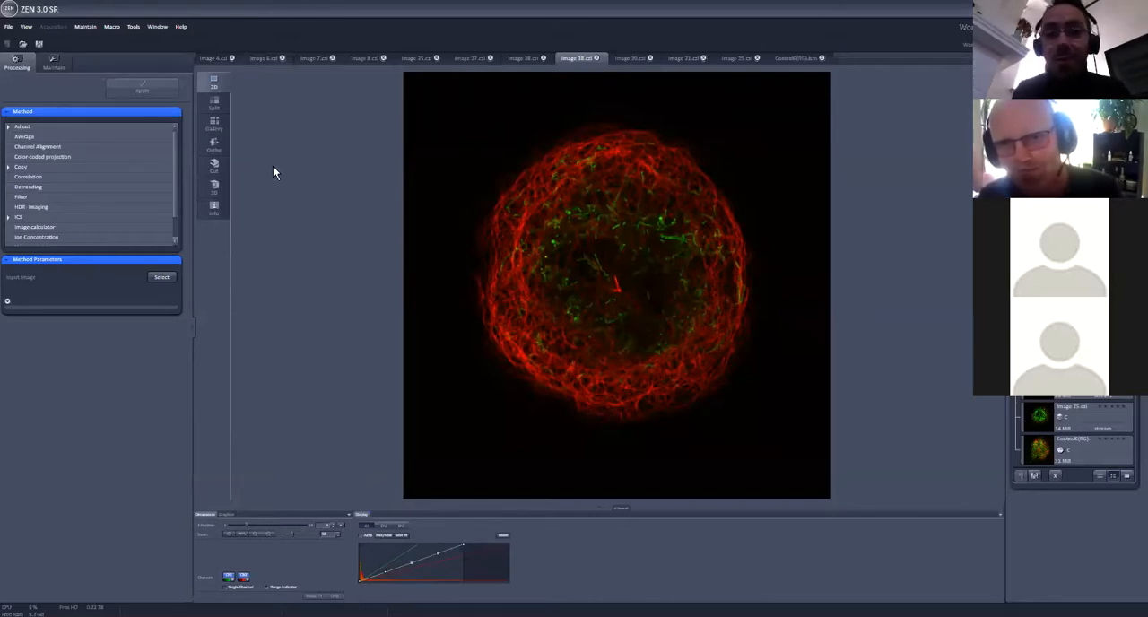